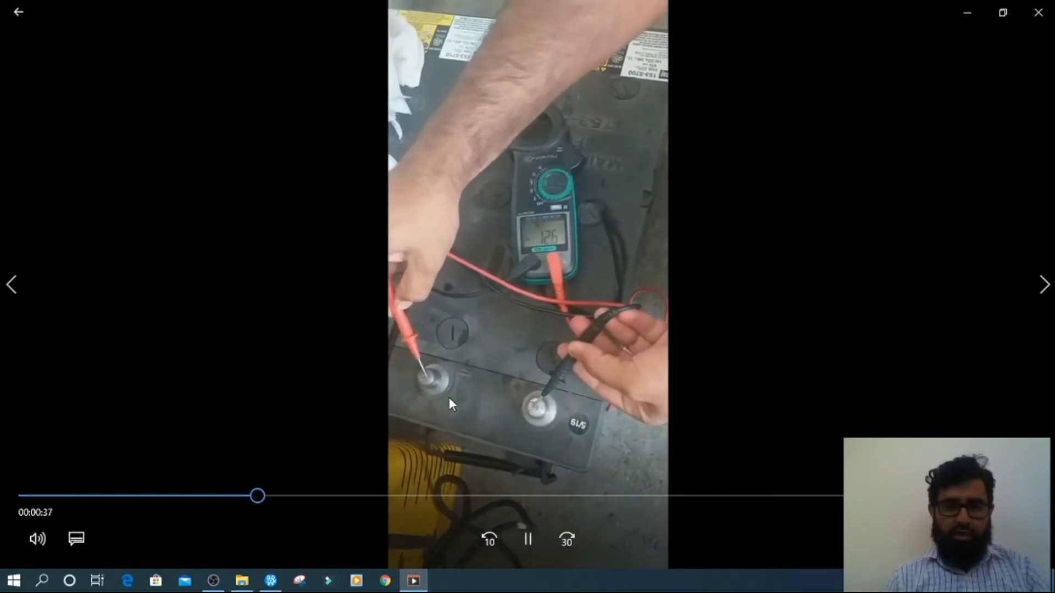
Pause the clip at 39 seconds with the multimeter reading 12.6 V on the battery.
click(528, 539)
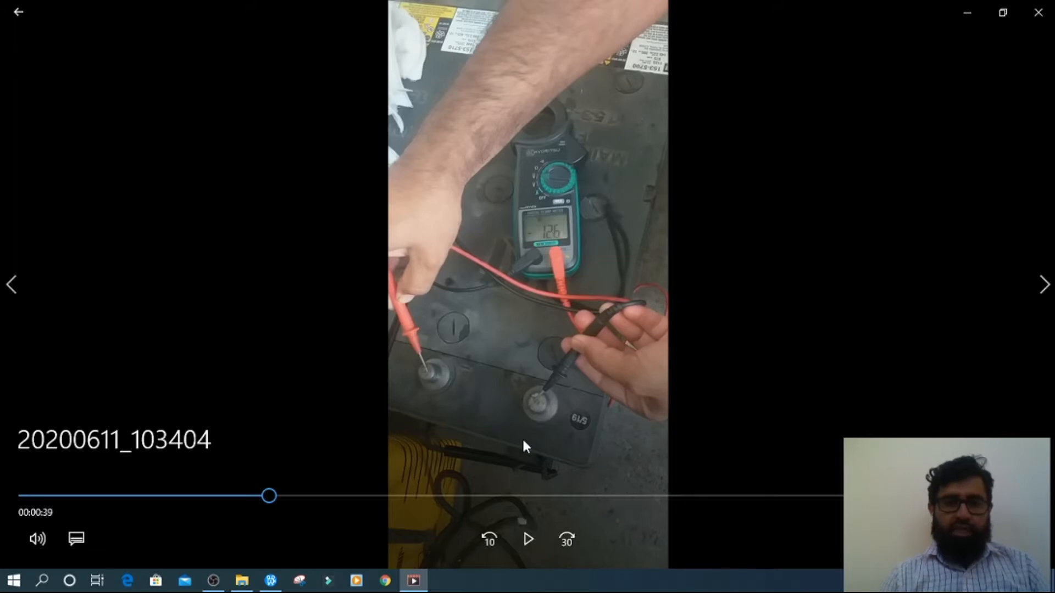
mouse_move(527, 417)
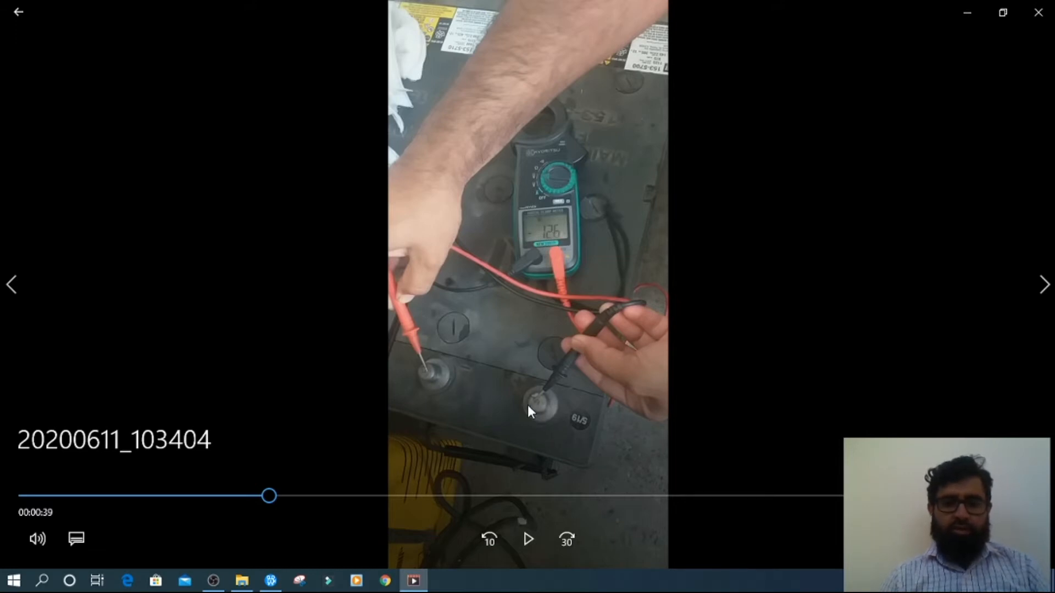